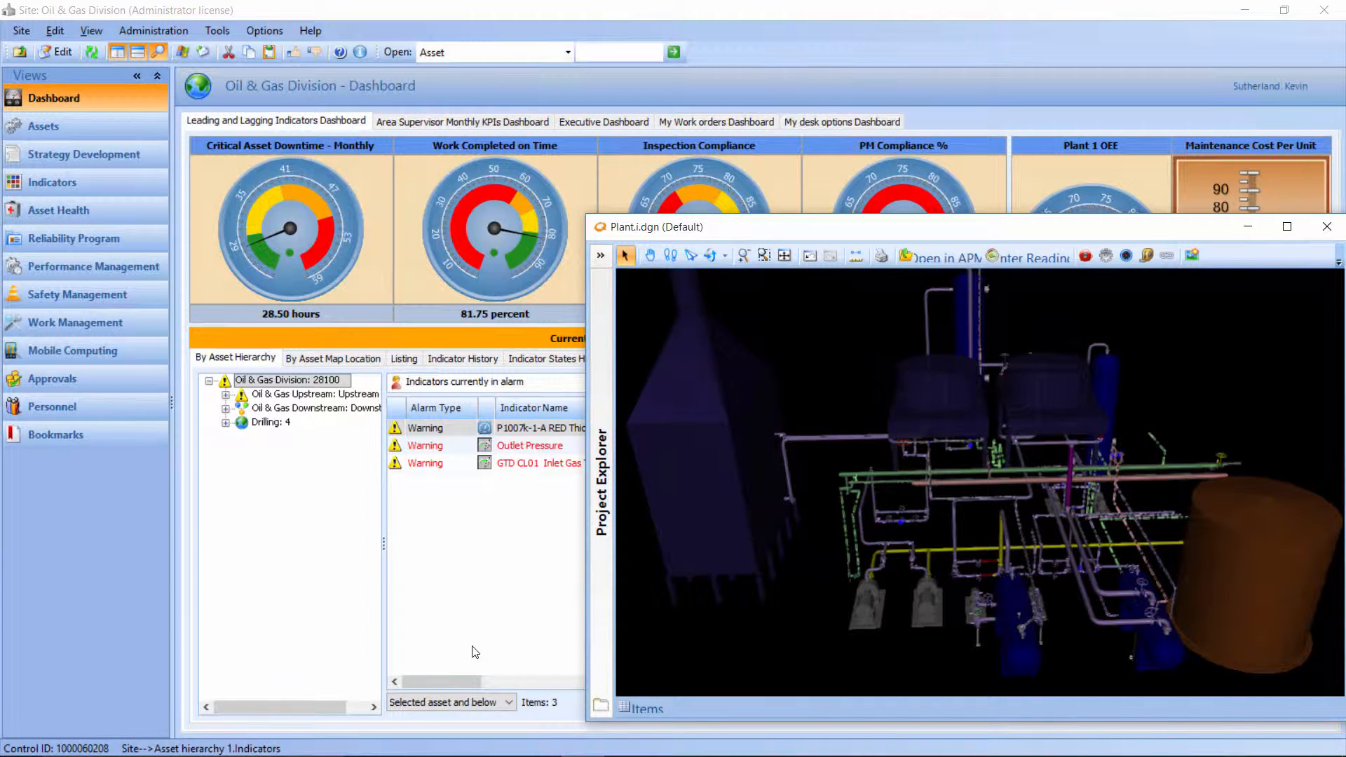
{"action": "mouse_move", "coordinate": [578, 678]}
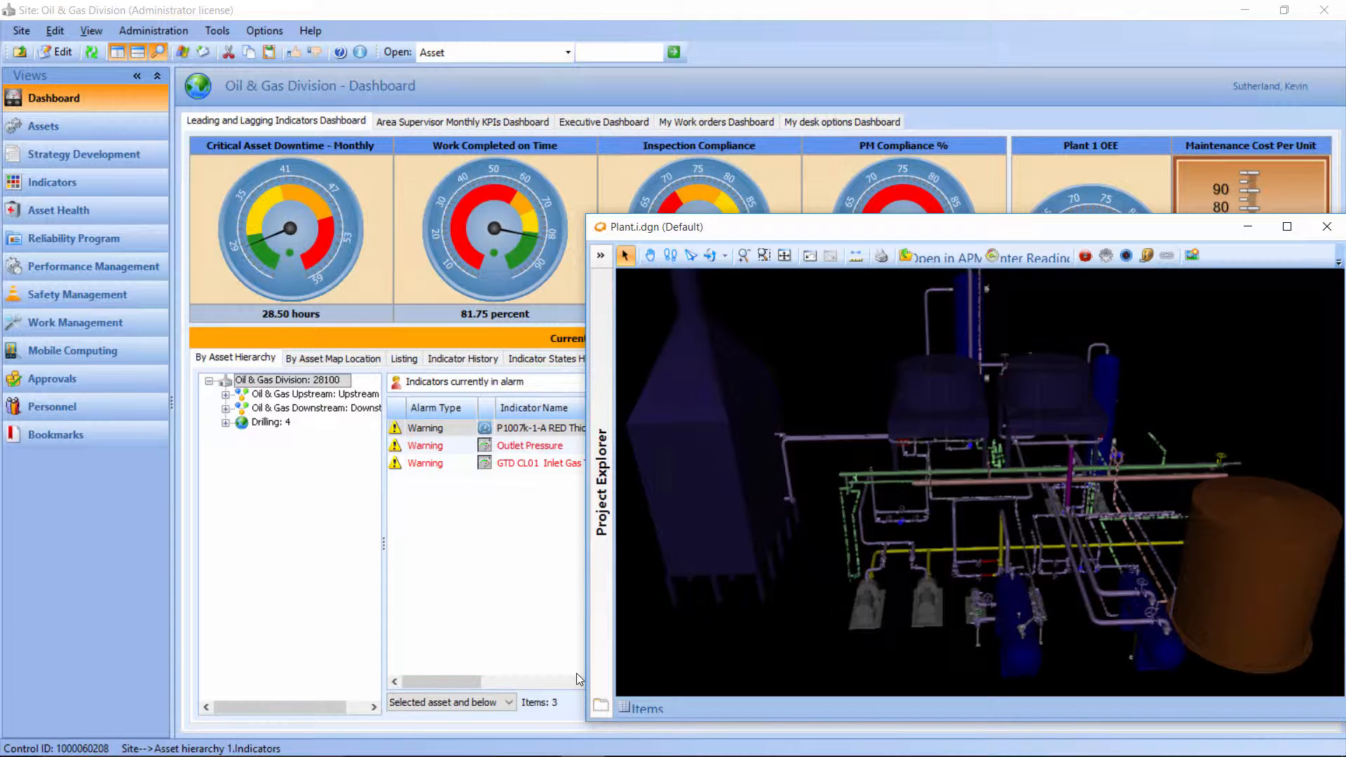
{"action": "mouse_move", "coordinate": [1264, 123]}
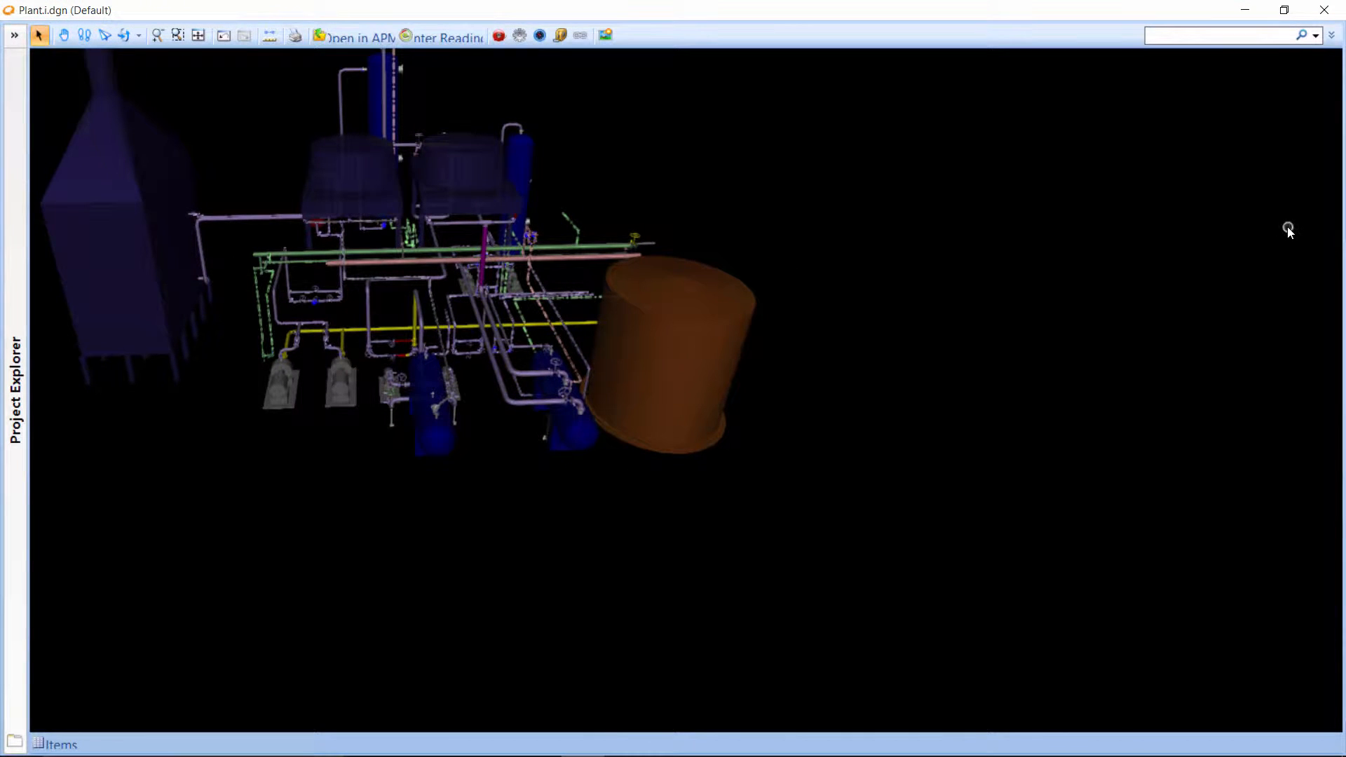
{"action": "mouse_move", "coordinate": [1199, 314]}
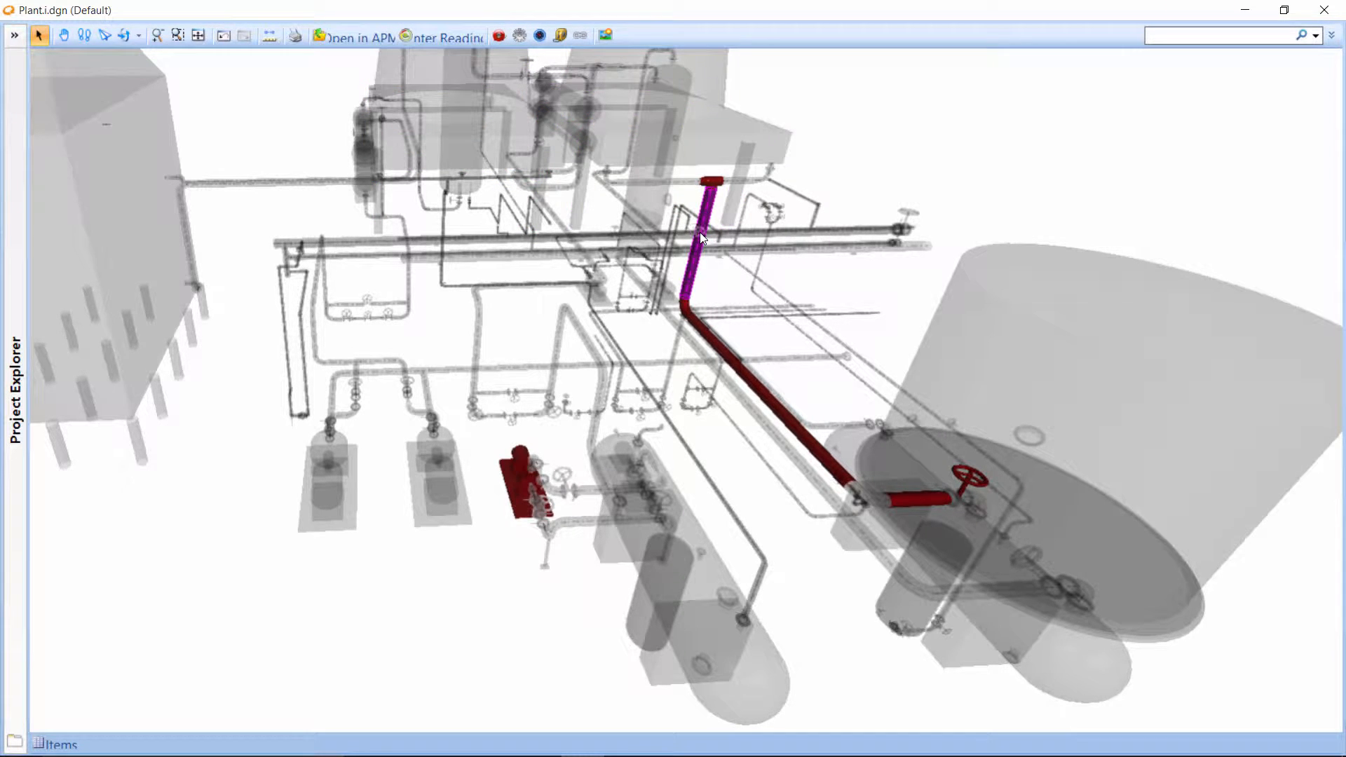
{"action": "mouse_move", "coordinate": [700, 236]}
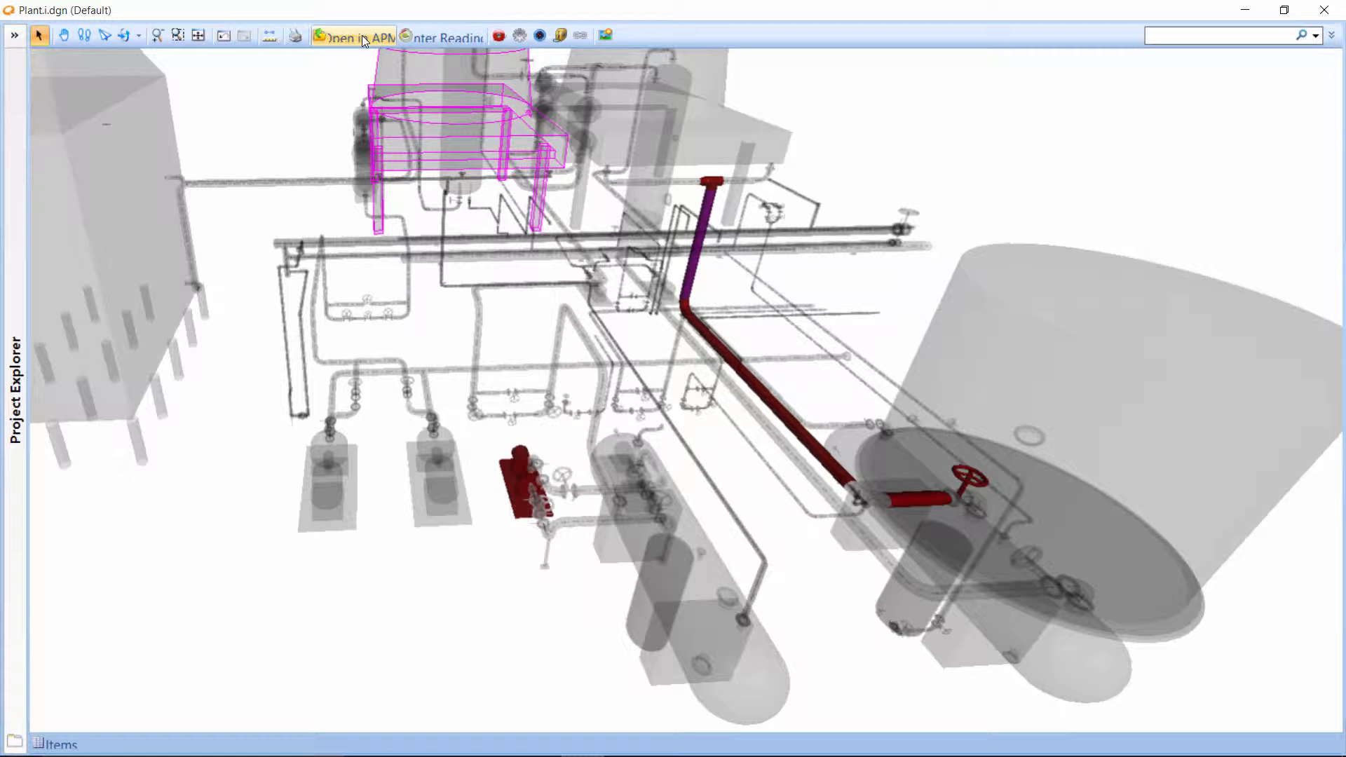
Step: Open the selected plant model item P1007k as its asset record in APM
{"action": "left_click", "coordinate": [355, 36]}
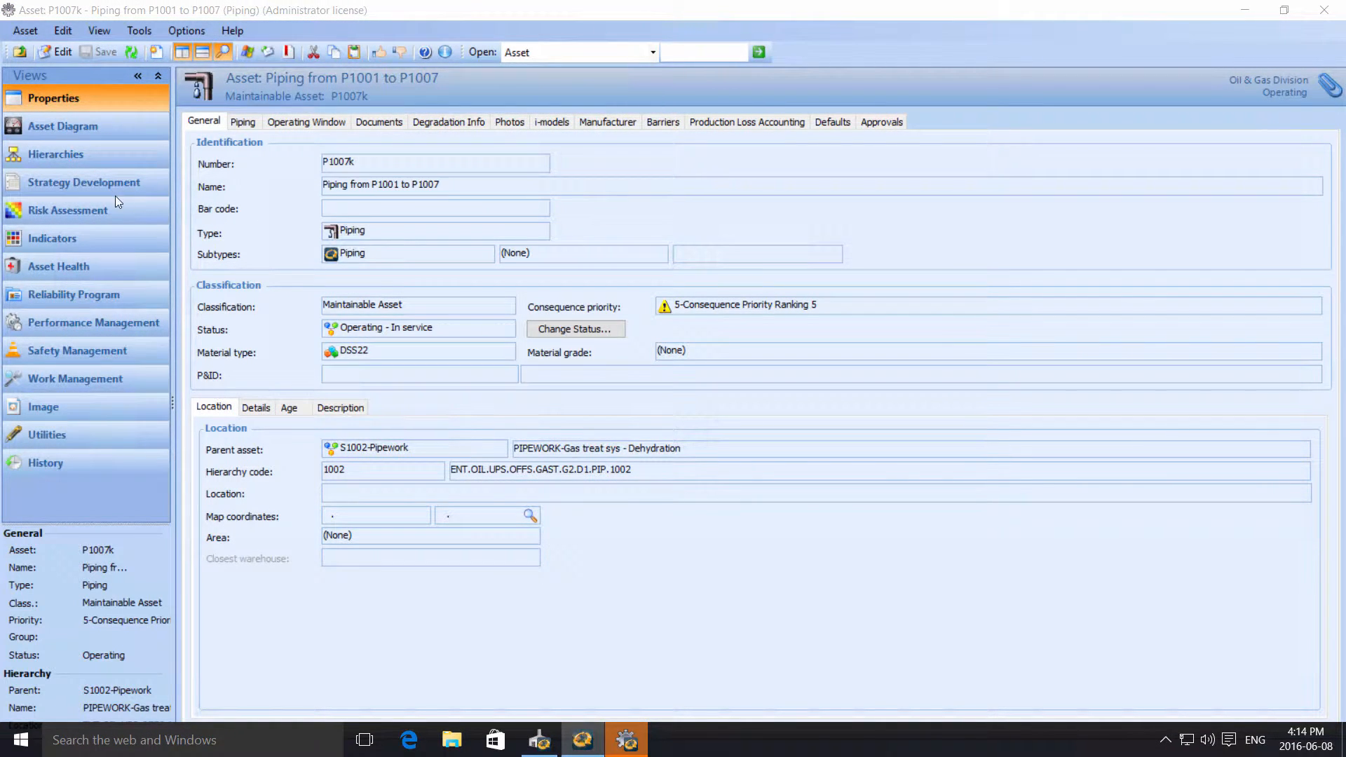
{"action": "mouse_move", "coordinate": [108, 258]}
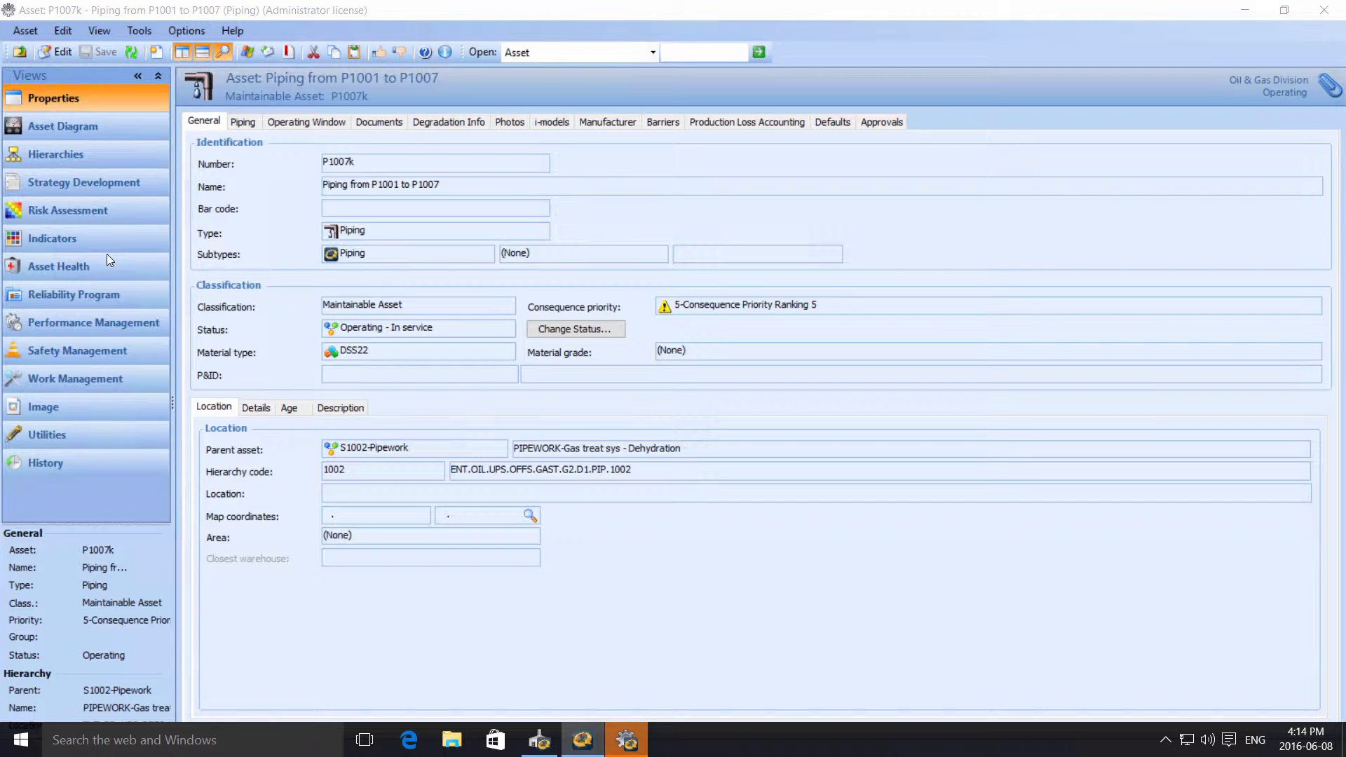
{"action": "mouse_move", "coordinate": [321, 88]}
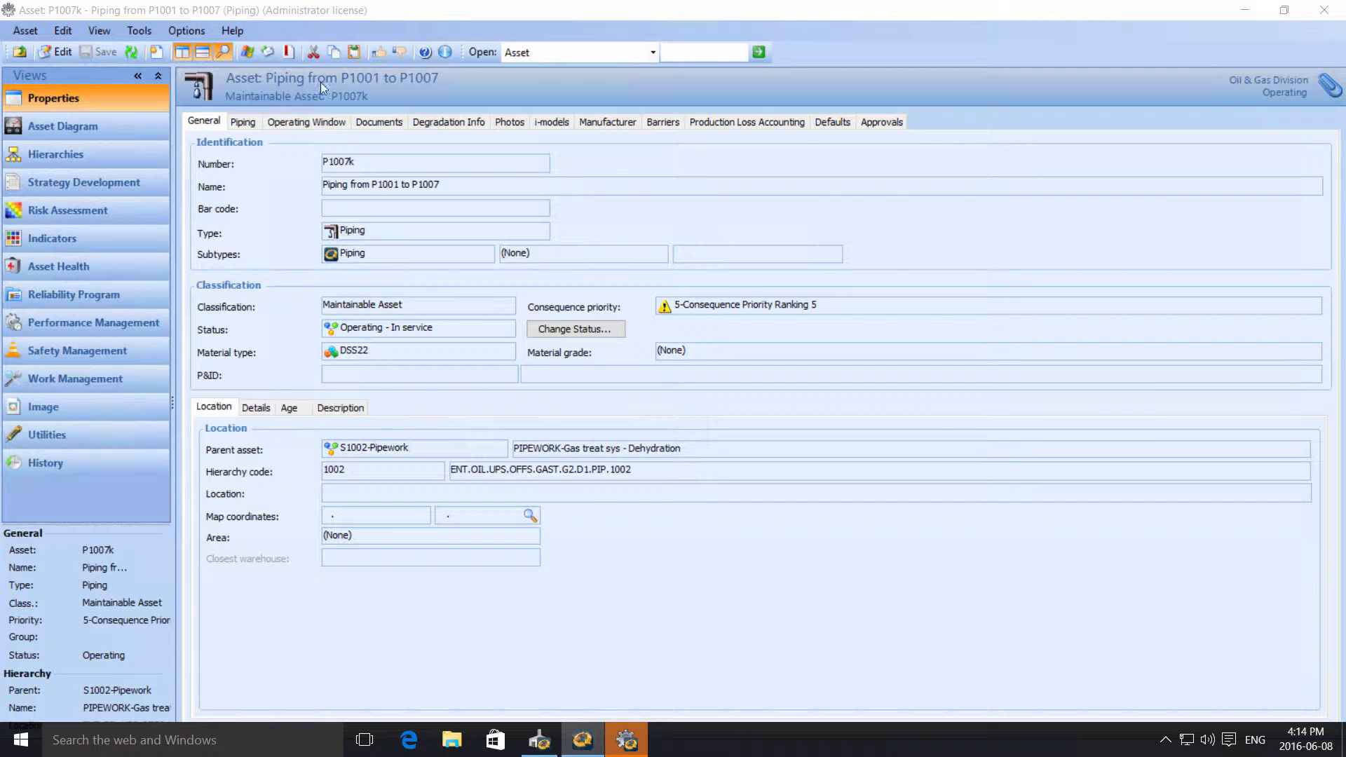
Step: Show the nine i-model items linked to asset P1007k
{"action": "left_click", "coordinate": [551, 121]}
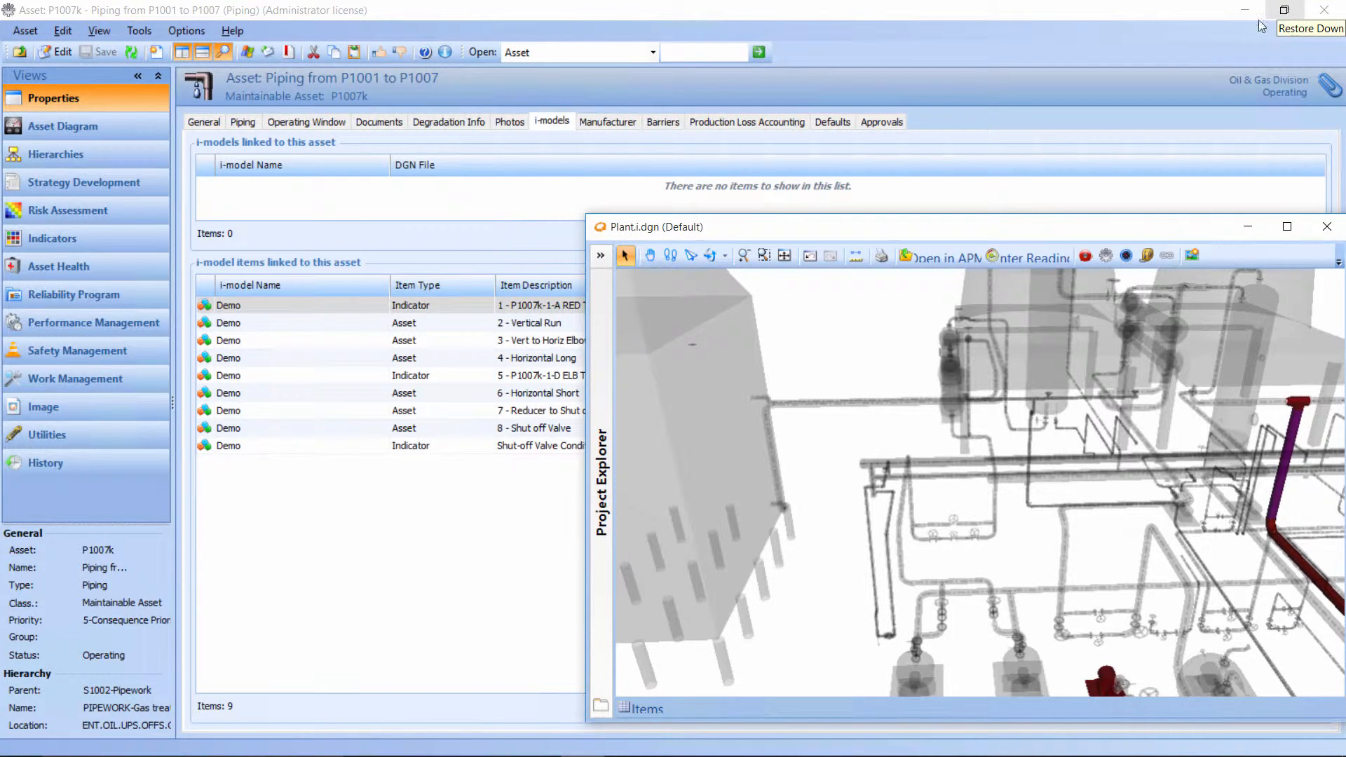
{"action": "mouse_move", "coordinate": [1019, 130]}
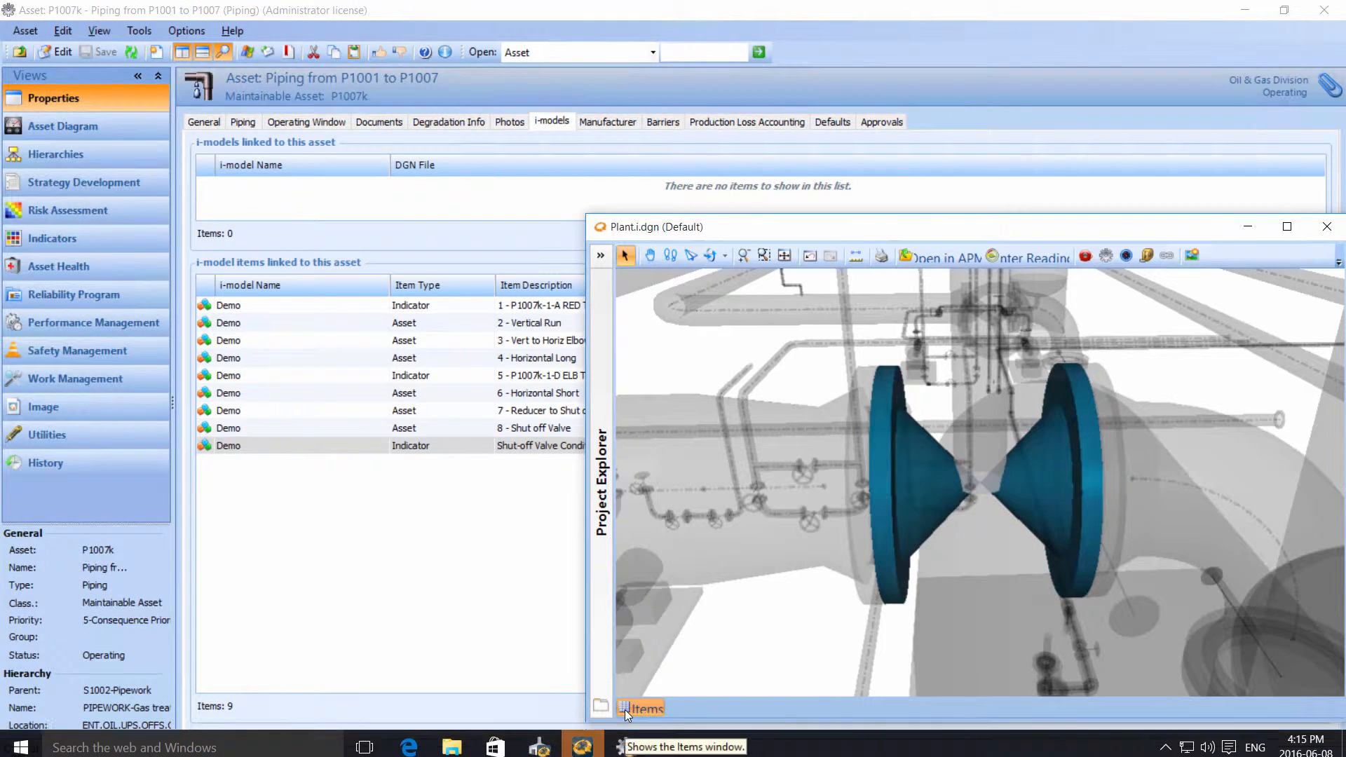
Step: View the Shut-off Valve Condition item in the 3D model, then bring the asset record forward
{"action": "left_click", "coordinate": [640, 708]}
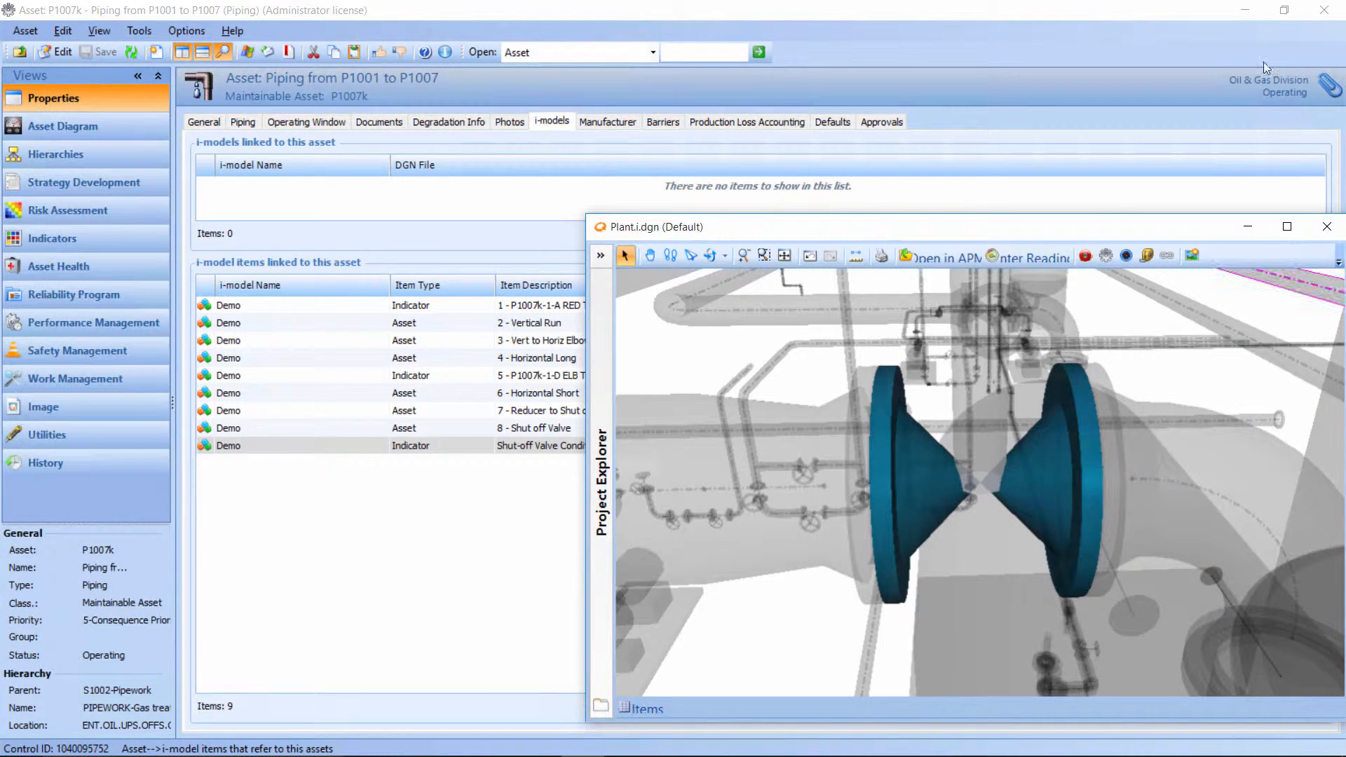
{"action": "left_click", "coordinate": [1321, 226]}
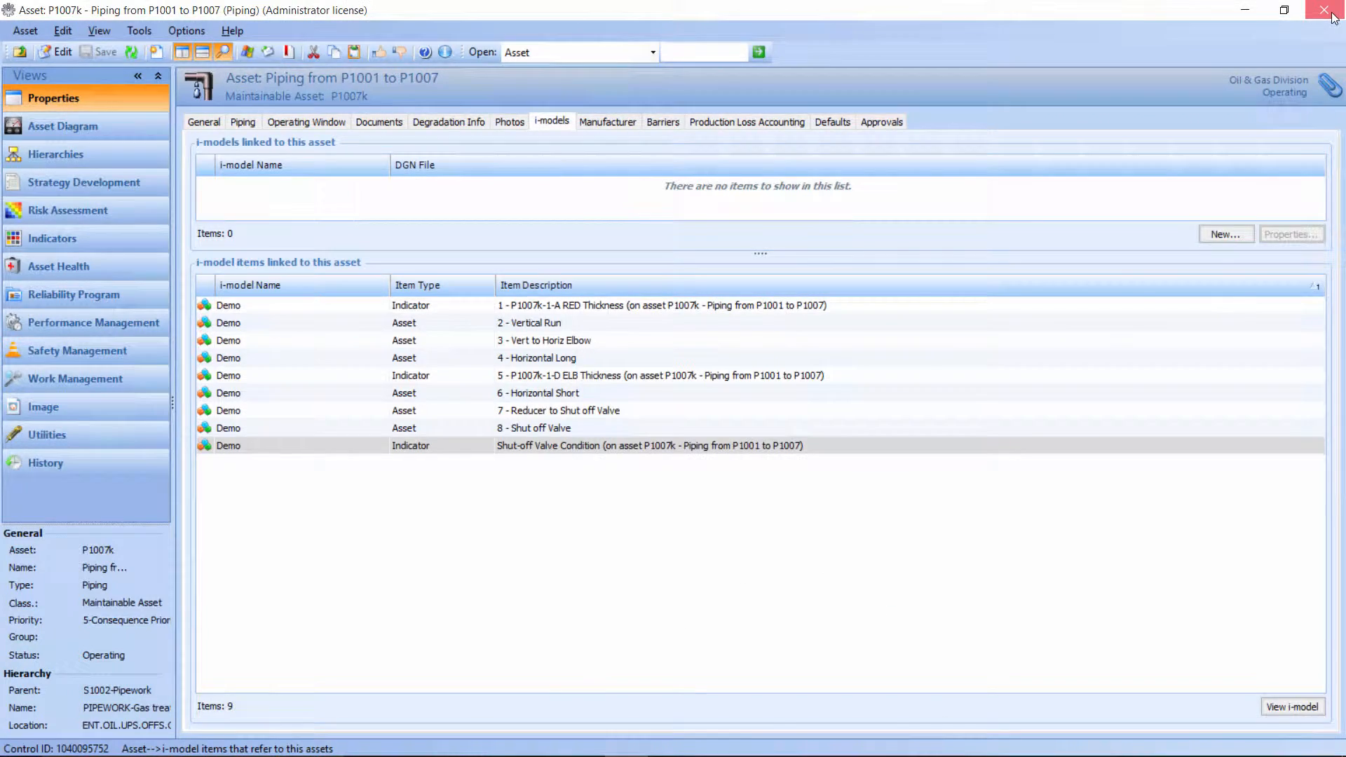
Step: Close the P1007k asset window, leaving the plant model viewer open
{"action": "left_click", "coordinate": [1315, 12]}
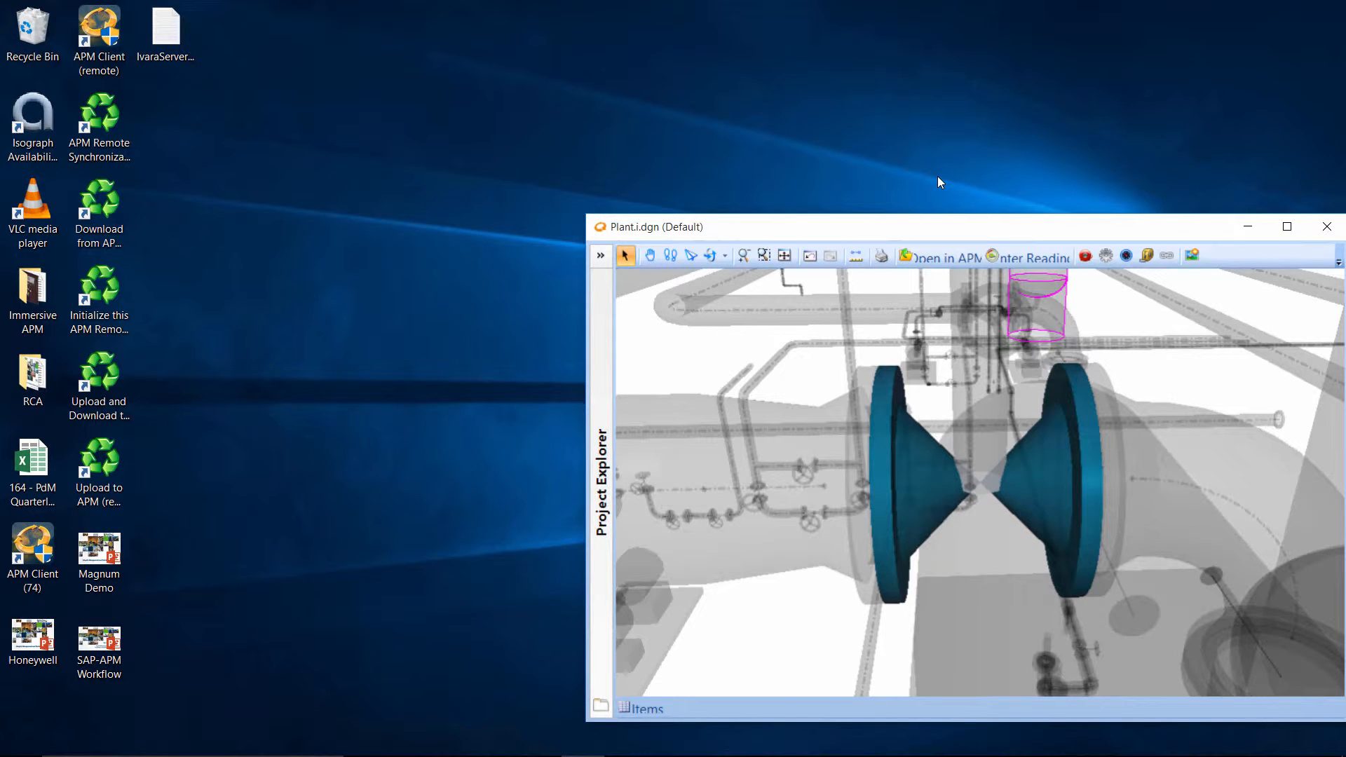
{"action": "mouse_move", "coordinate": [939, 297]}
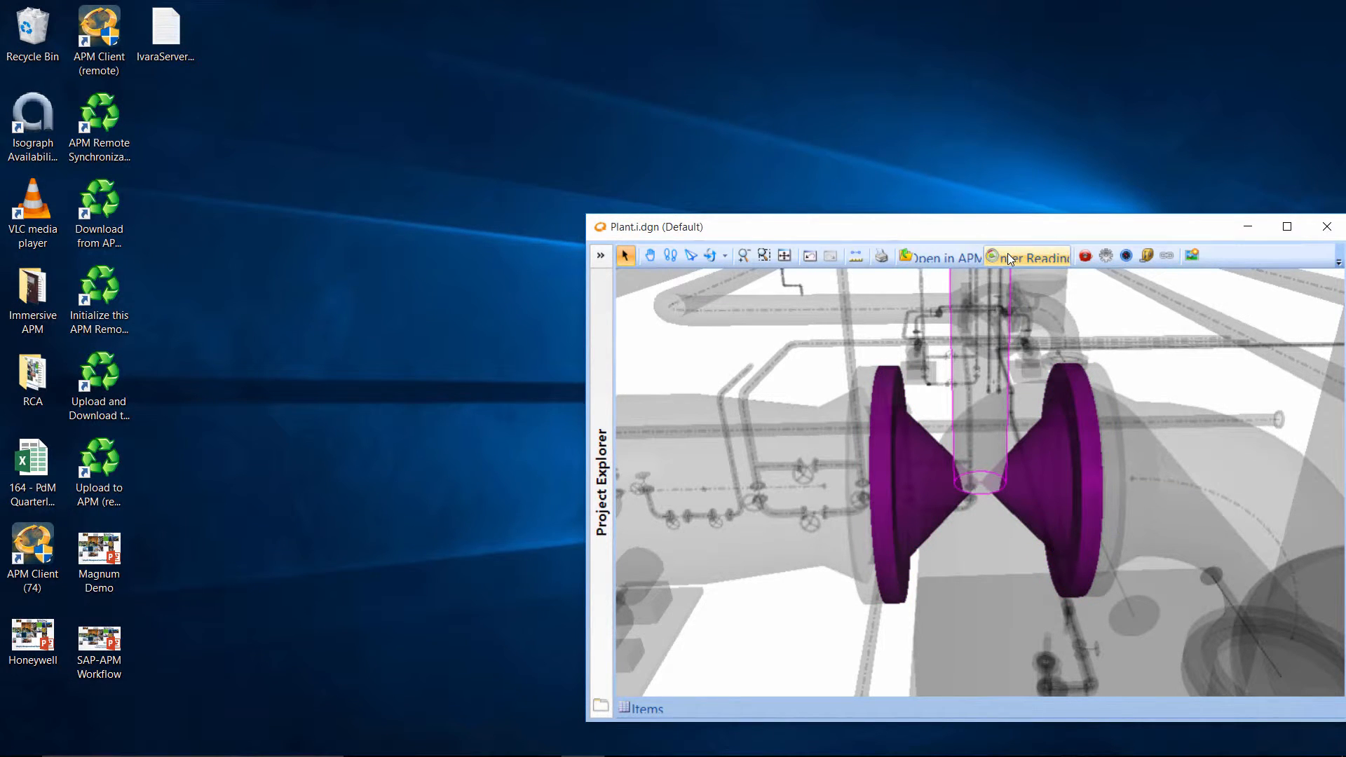
Step: Open an ad hoc reading form for the selected shut-off valve's condition indicator
{"action": "left_click", "coordinate": [1028, 256]}
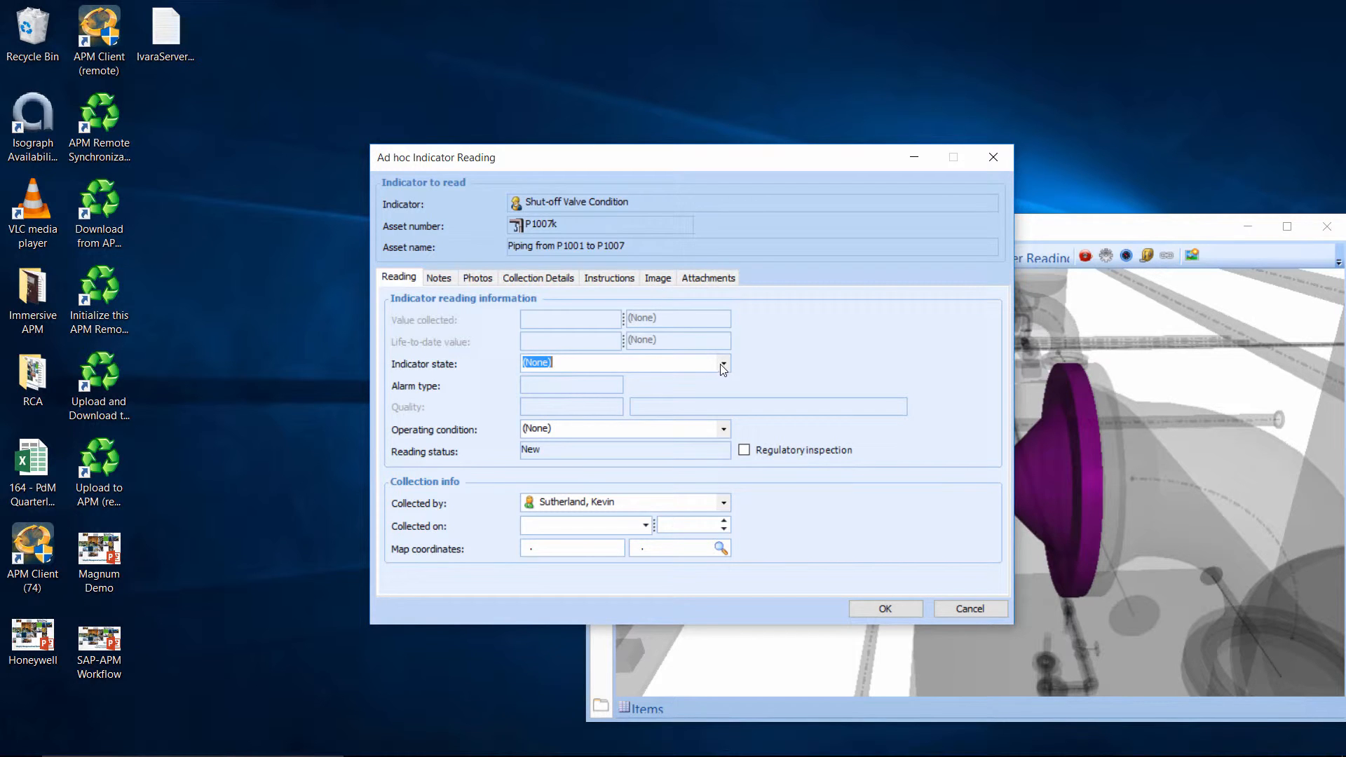
Step: Save a Partial Open / Closed indicator reading for the shut-off valve
{"action": "left_click", "coordinate": [723, 363]}
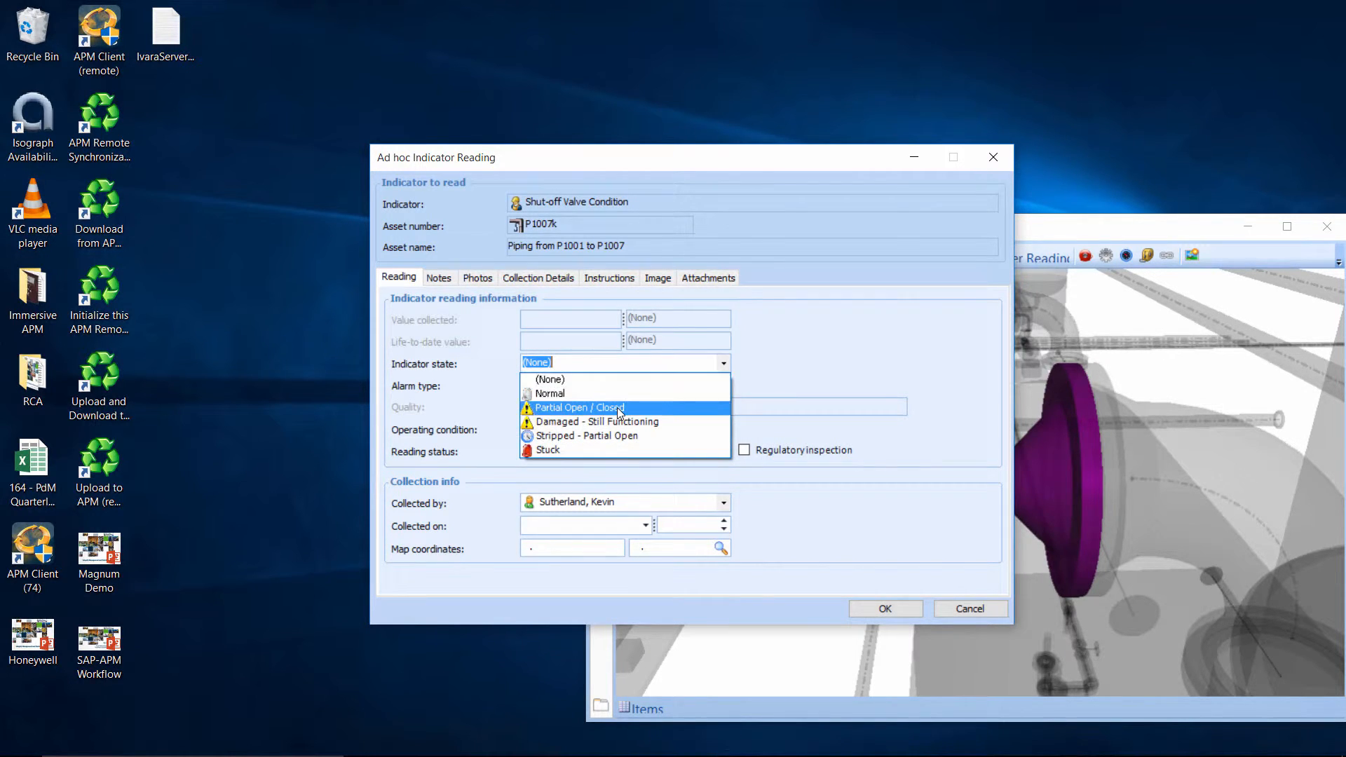
{"action": "left_click", "coordinate": [580, 408]}
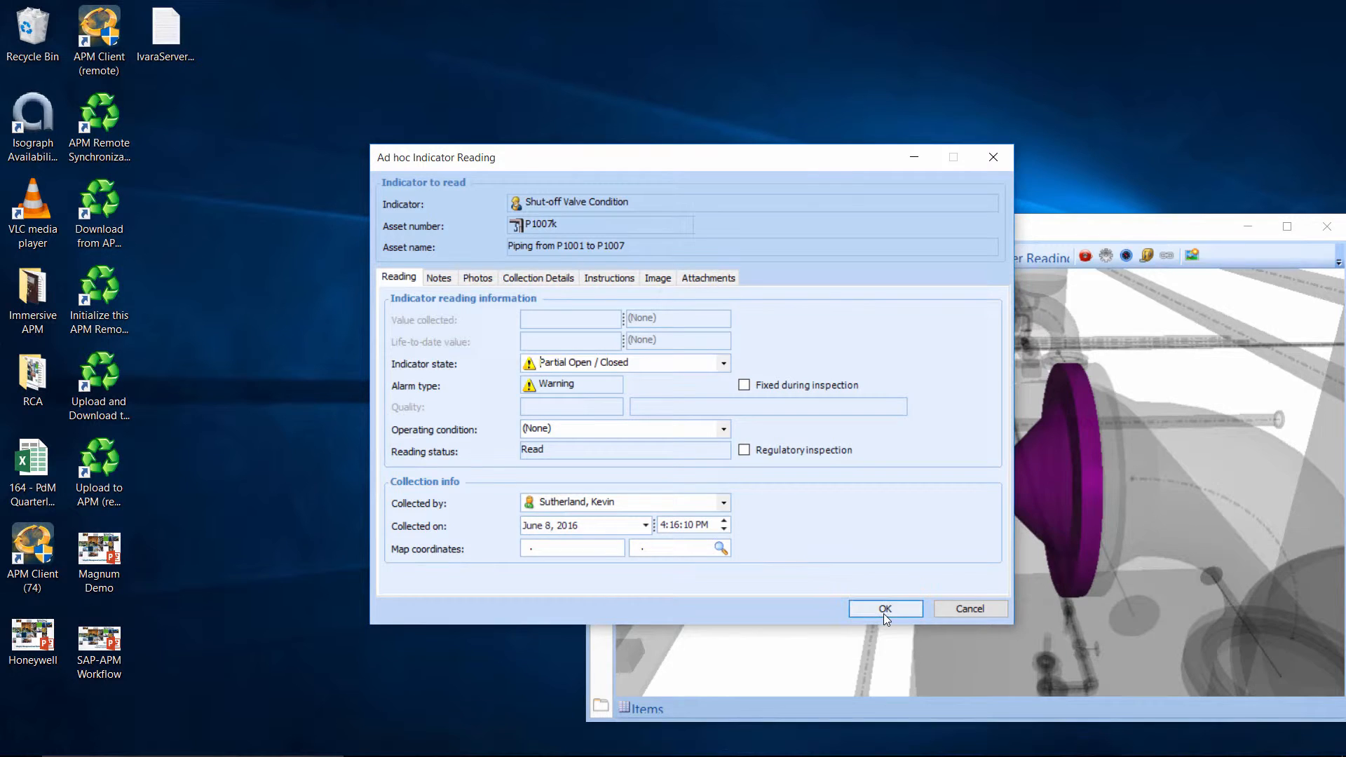
{"action": "left_click", "coordinate": [886, 609]}
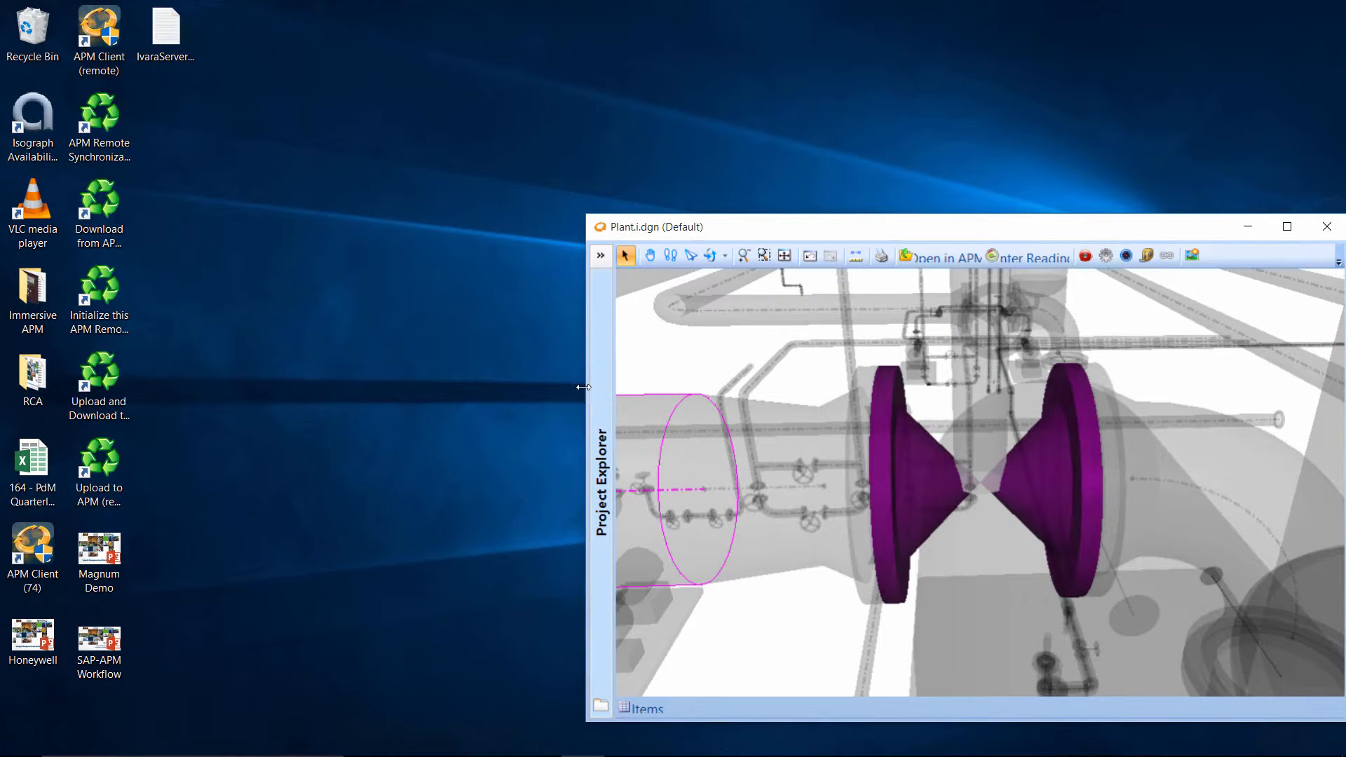
{"action": "mouse_move", "coordinate": [565, 359]}
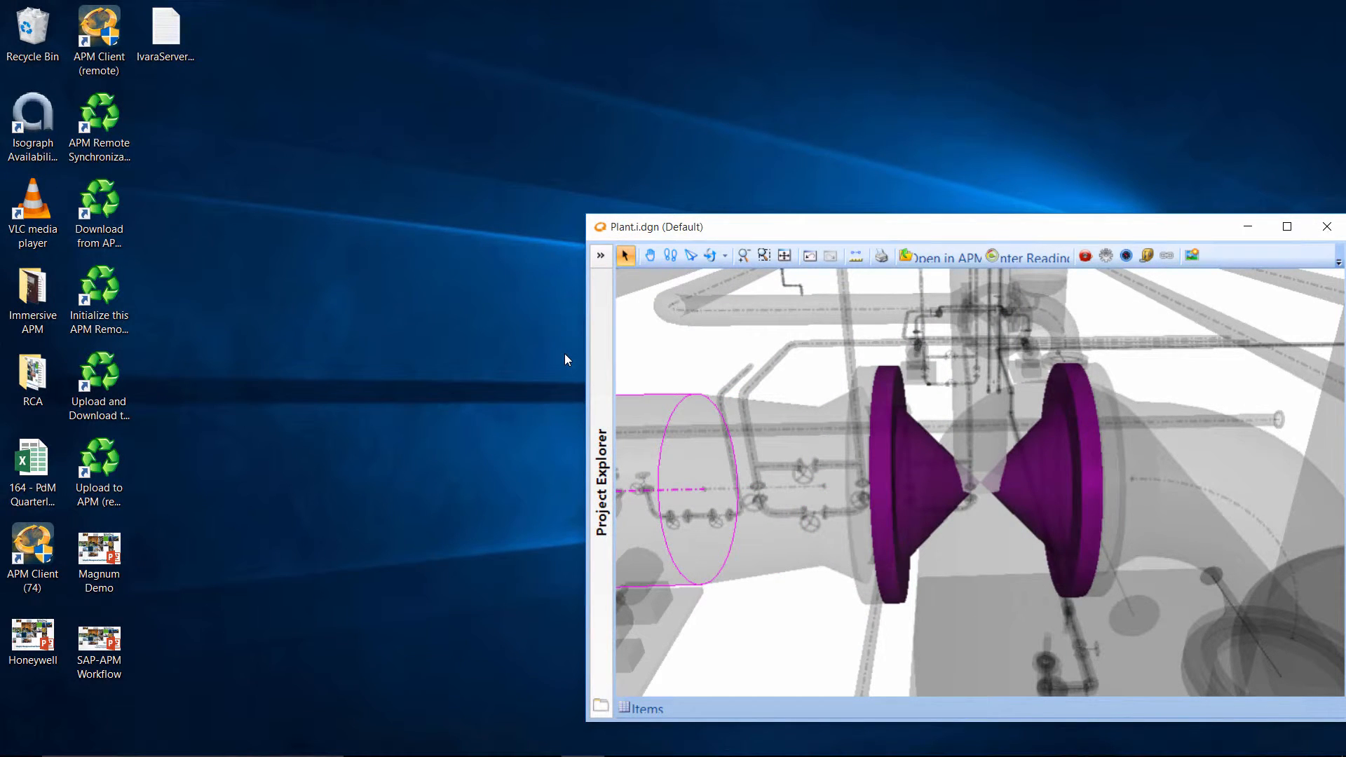